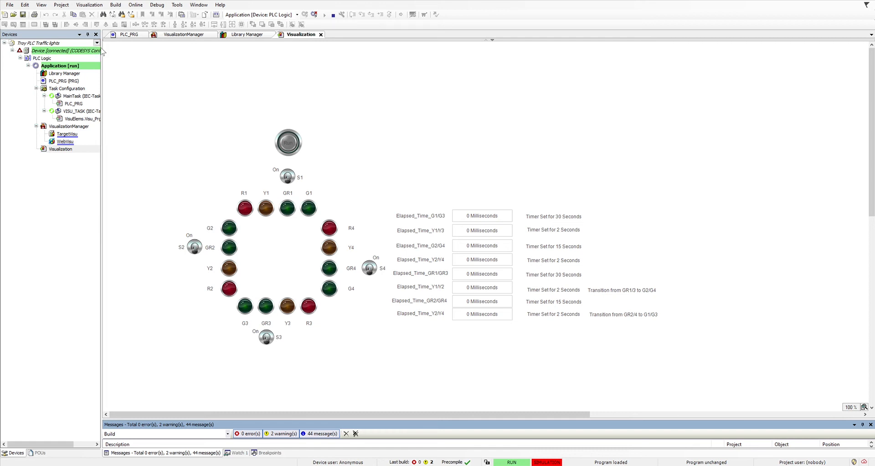
mouse_move(221, 89)
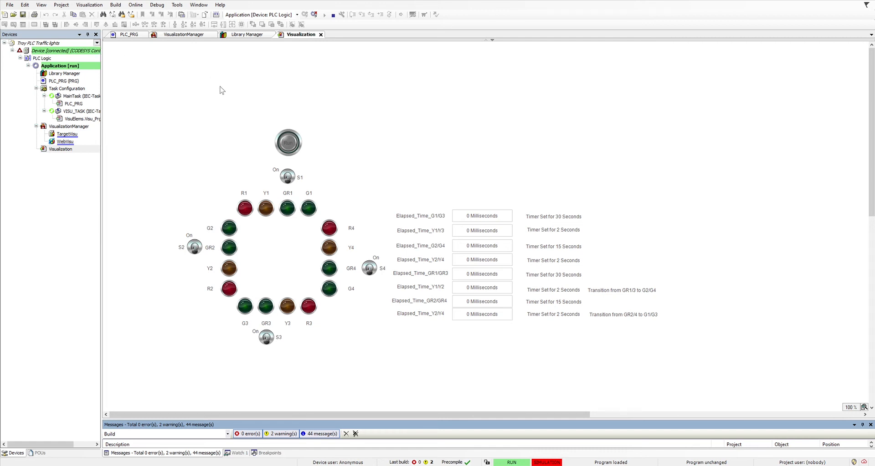
mouse_move(331, 124)
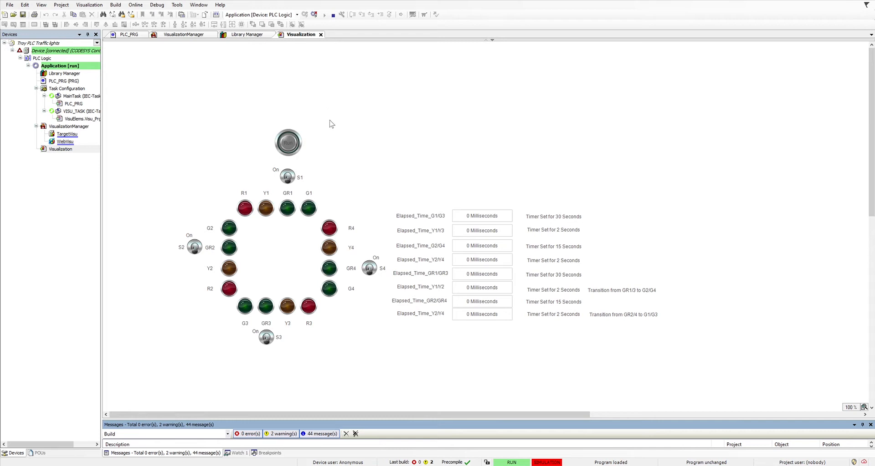
mouse_move(291, 142)
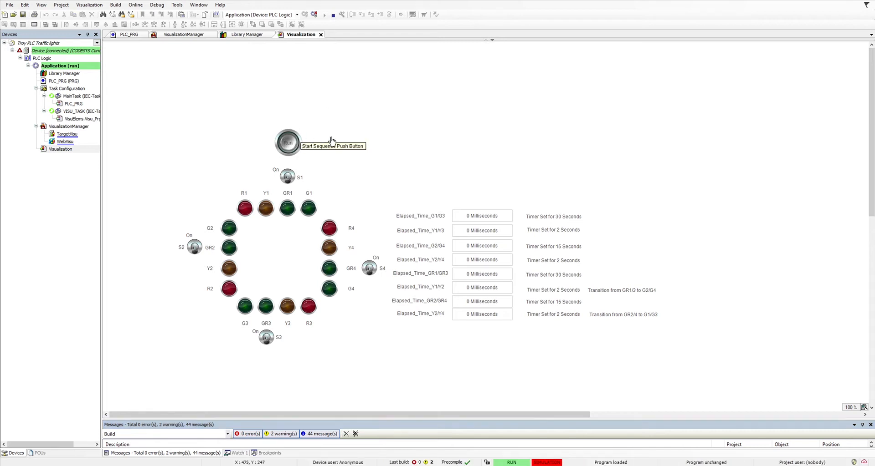
Start the traffic-light sequence and watch the G1/G3 elapsed timer count toward 30 seconds.
left_click(287, 142)
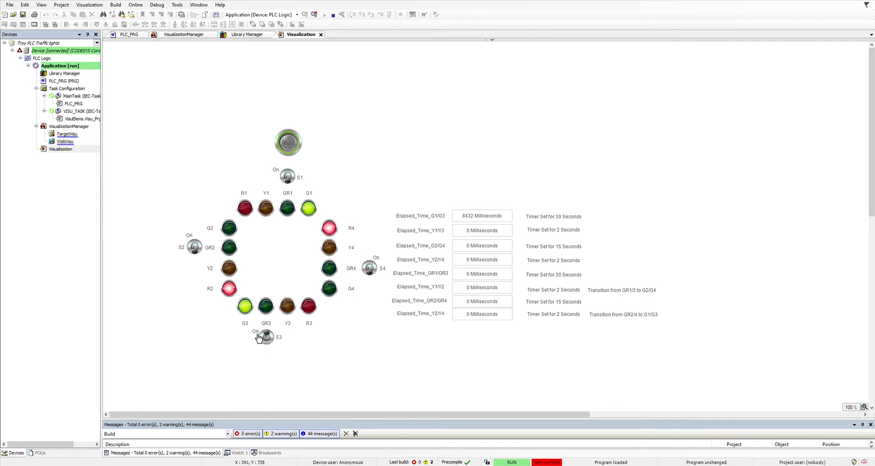
mouse_move(222, 323)
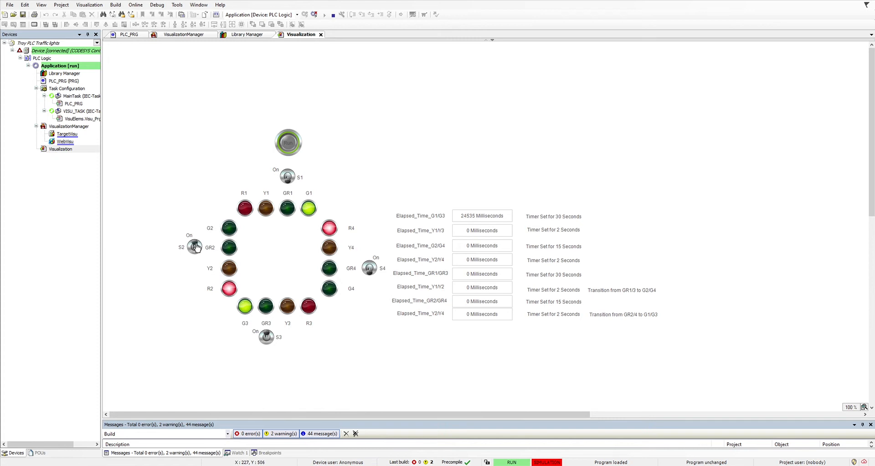
mouse_move(181, 273)
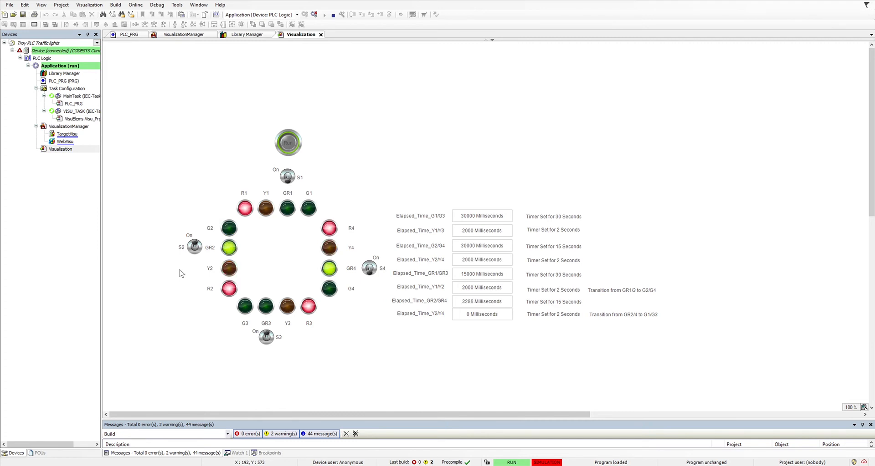
mouse_move(194, 265)
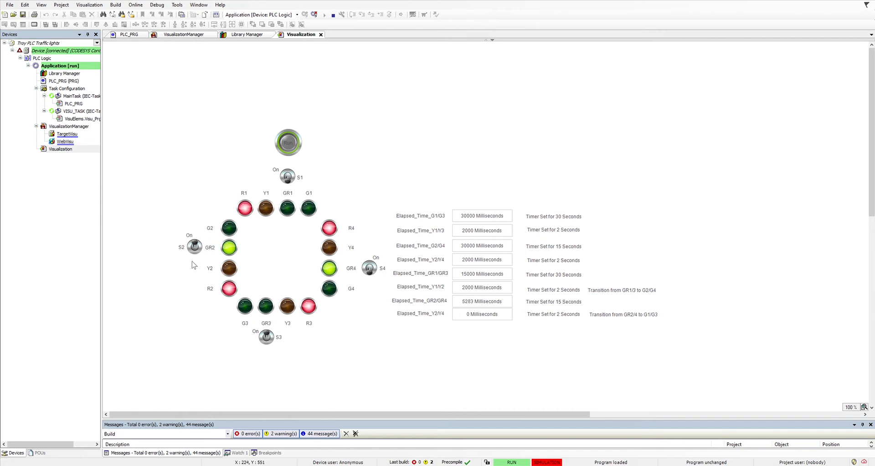
mouse_move(186, 291)
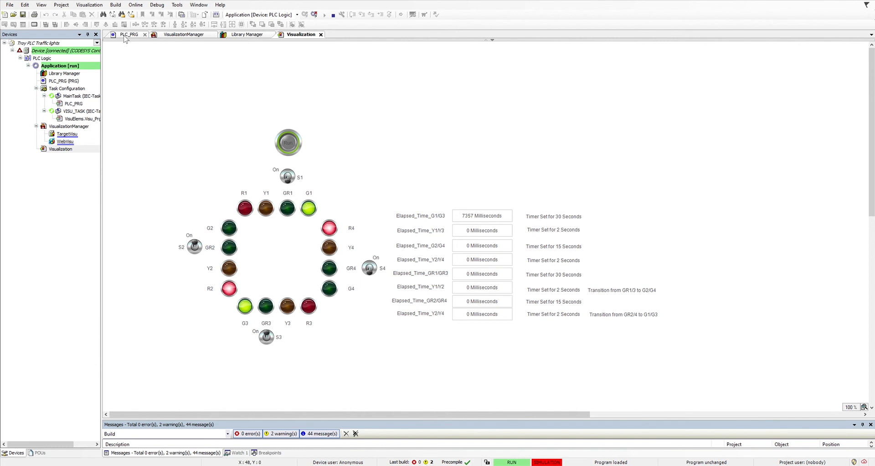
Browse the PLC_PRG ladder rungs, then return to the traffic-light visualization.
left_click(124, 34)
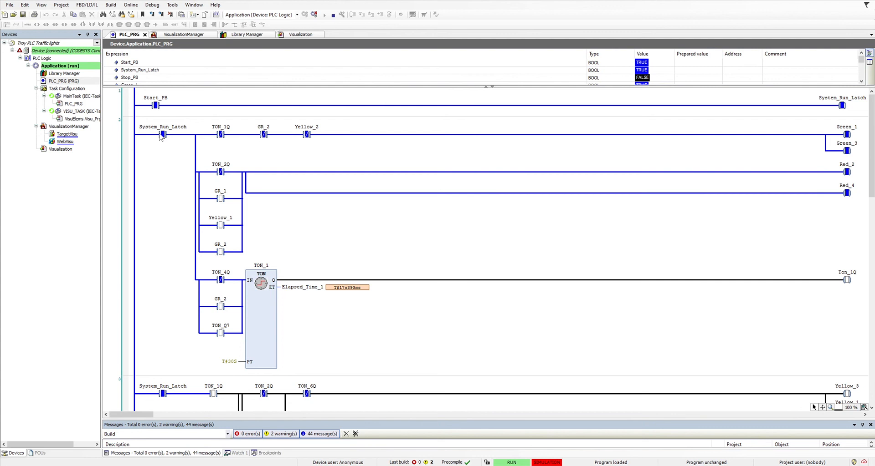
mouse_move(822, 168)
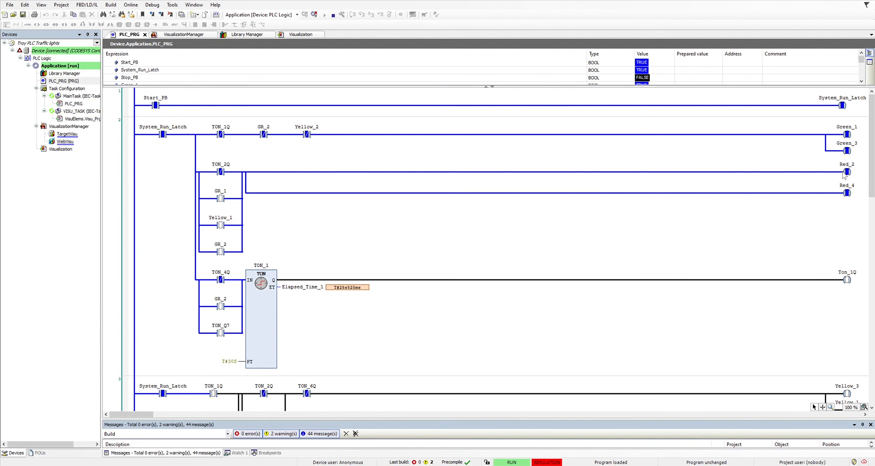
scroll("down", 3)
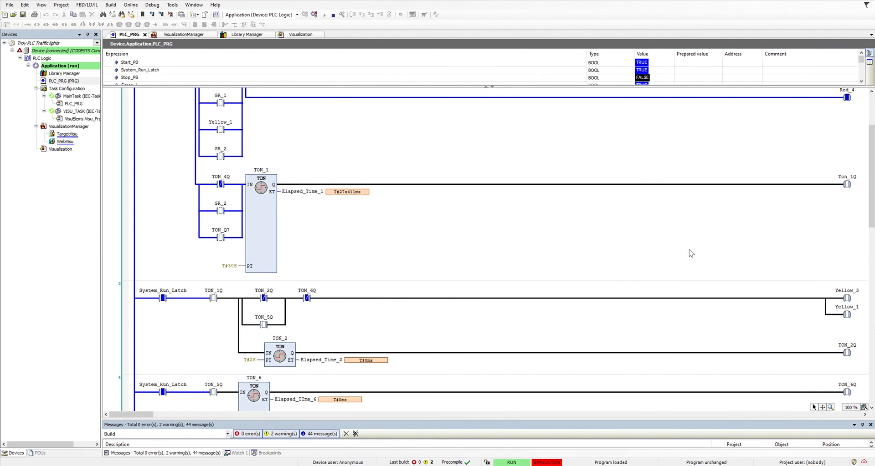
scroll("down", 3)
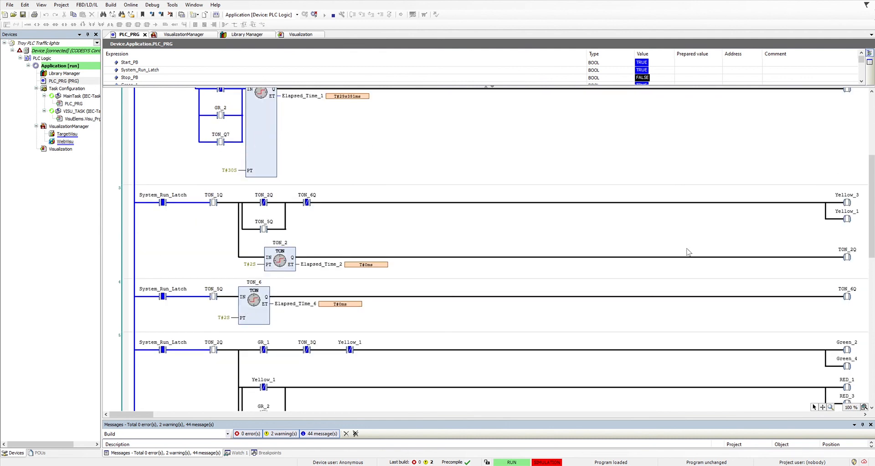
scroll("down", 3)
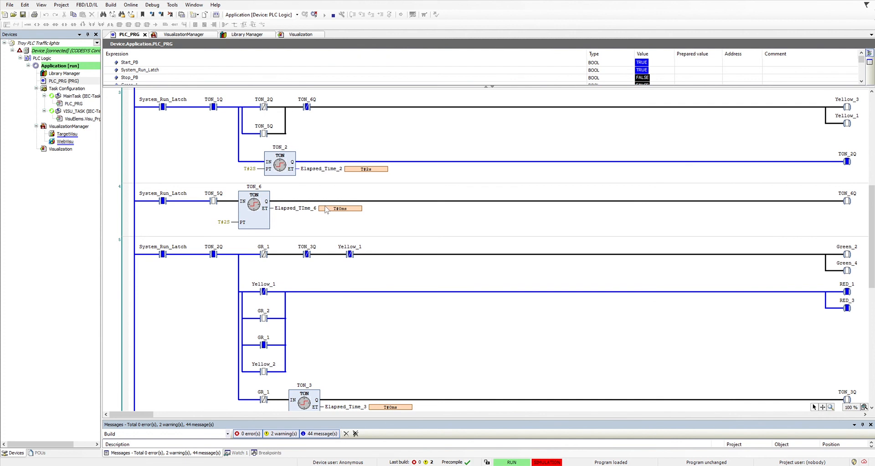
mouse_move(284, 29)
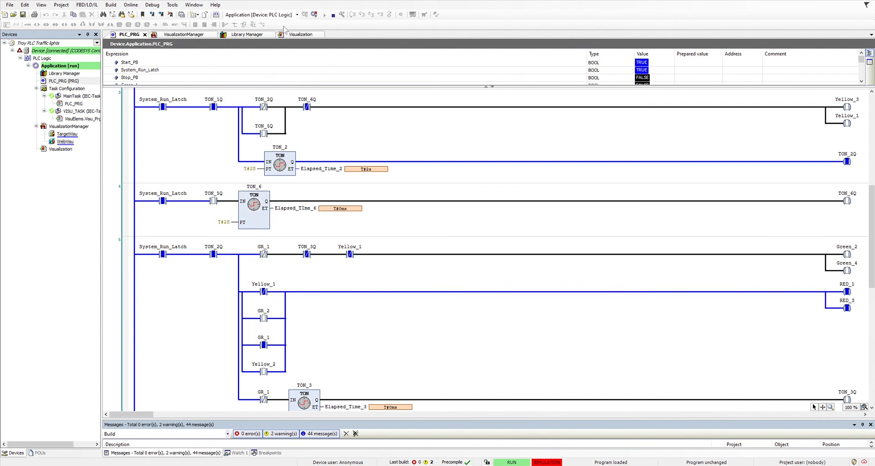
left_click(300, 35)
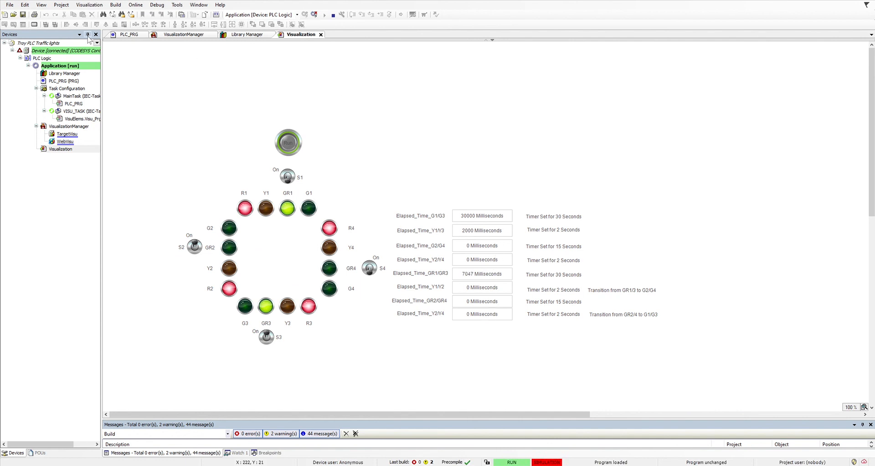
Reopen PLC_PRG and scroll through the live ladder rungs showing TON_3 and TON_5 timer values.
left_click(133, 34)
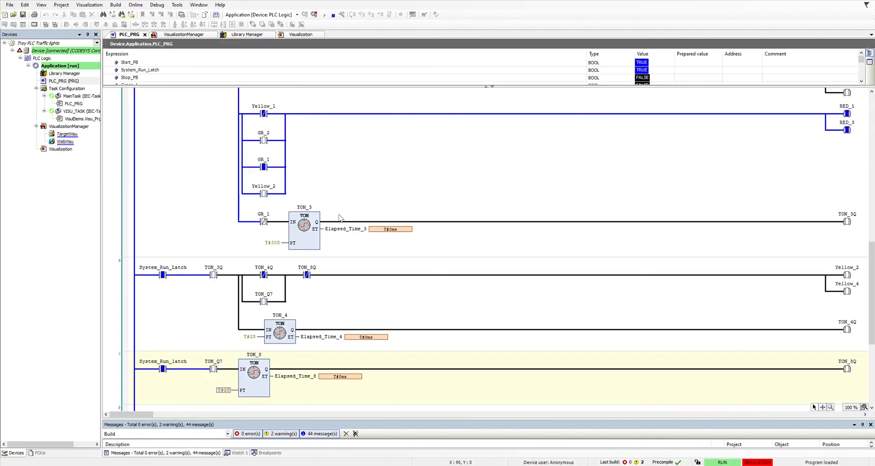
scroll("down", 3)
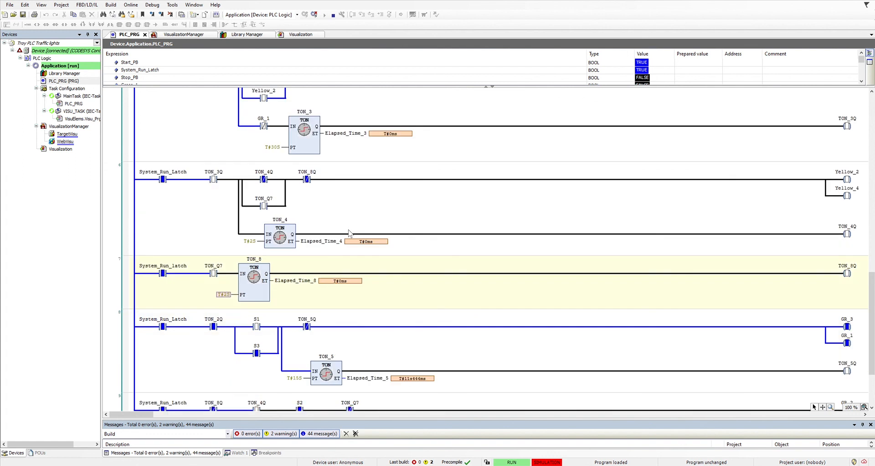
scroll("down", 3)
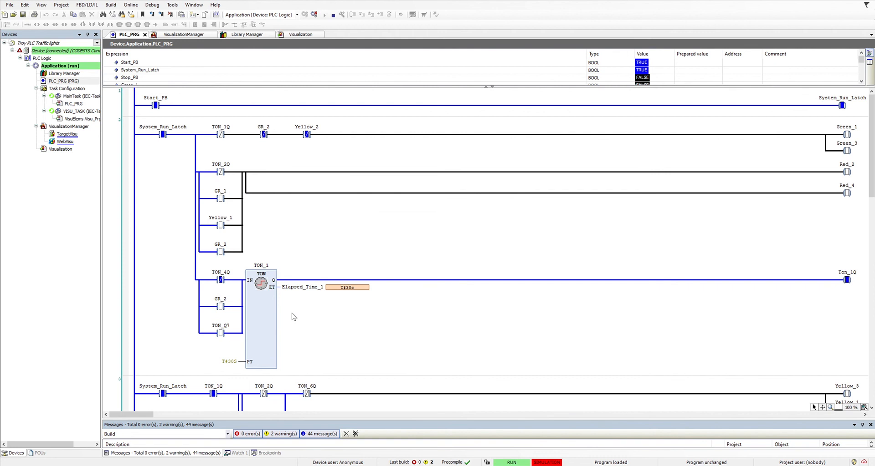
scroll("down", 3)
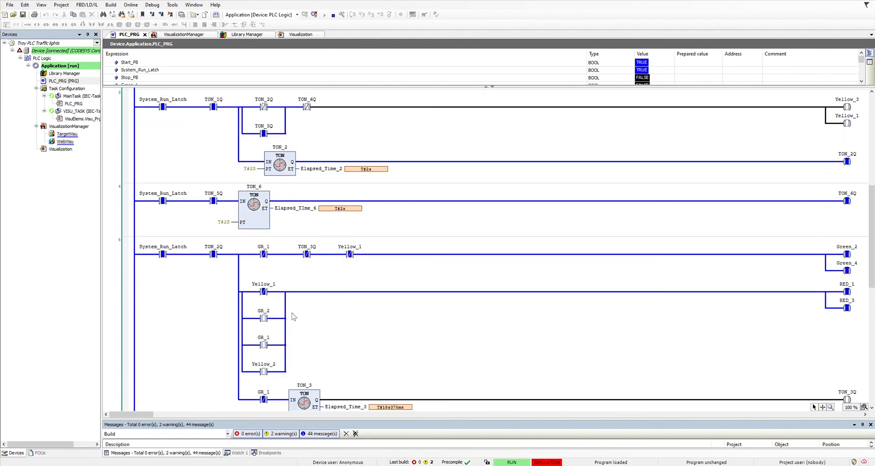
scroll("down", 3)
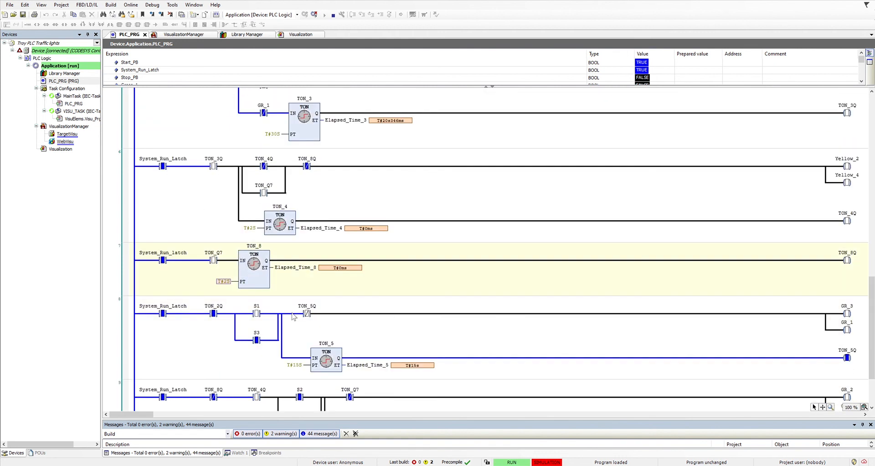